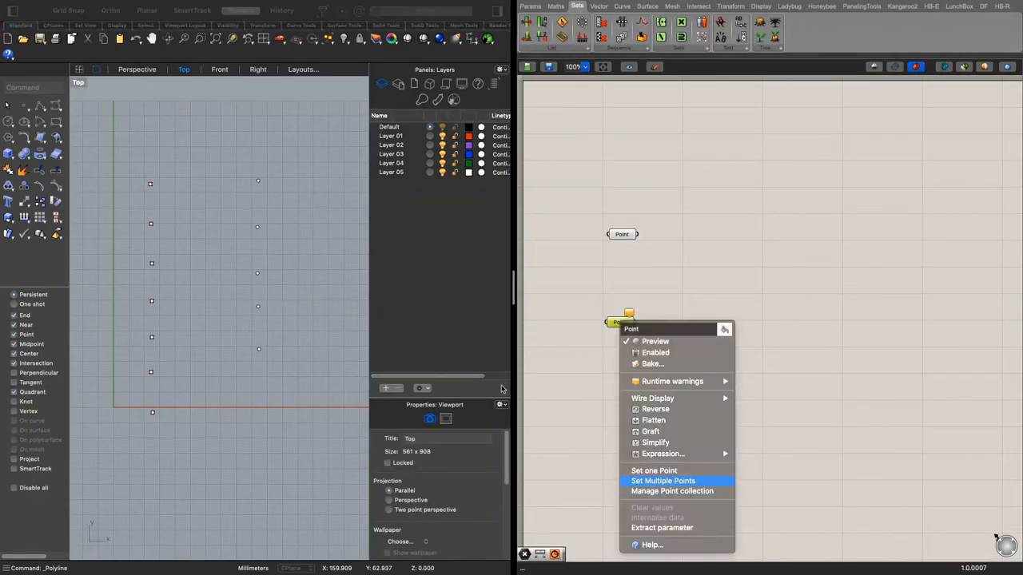
Reference the second Rhino point set so Longest List lines join six points to four
click(662, 479)
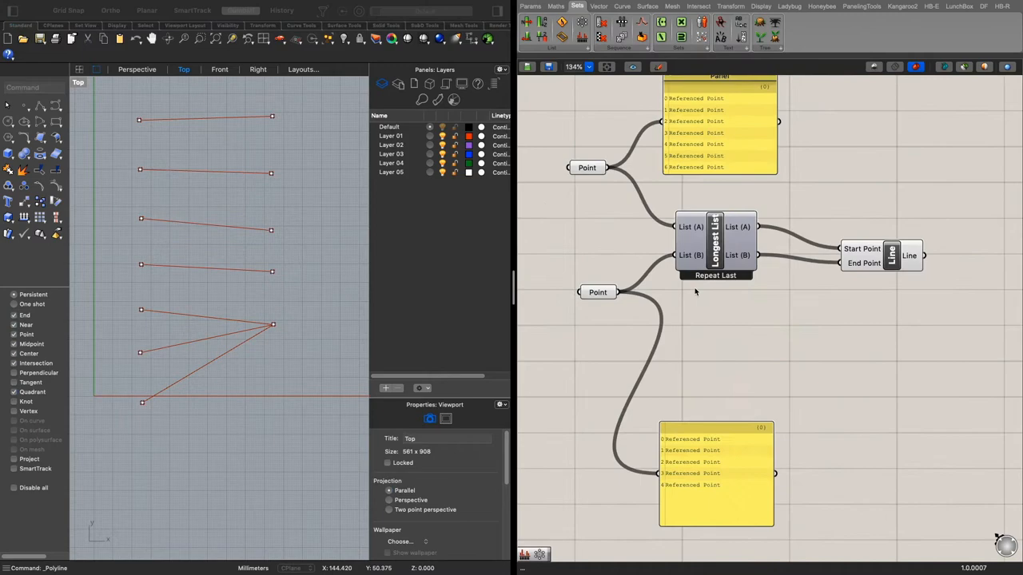